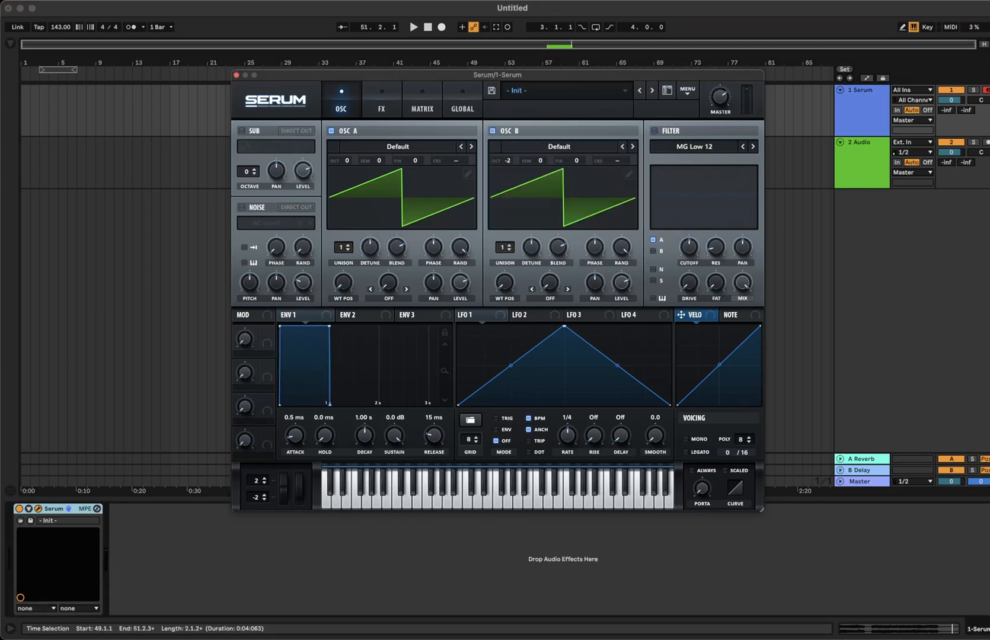
pyautogui.moveTo(511, 208)
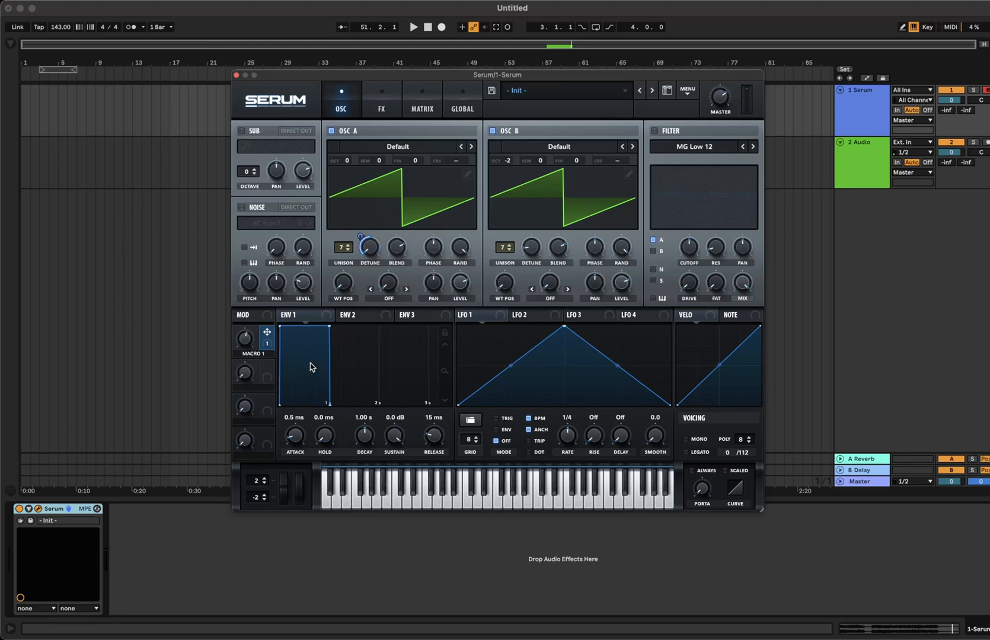
pyautogui.moveTo(297, 133)
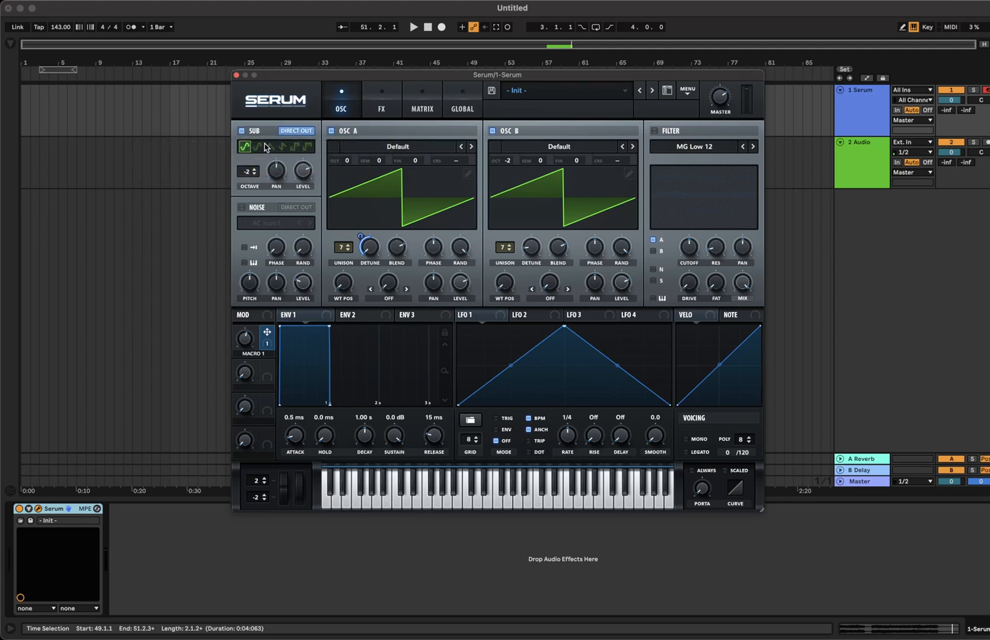
# Give the sub oscillator a triangle shape and enable the noise oscillator.
pyautogui.click(268, 147)
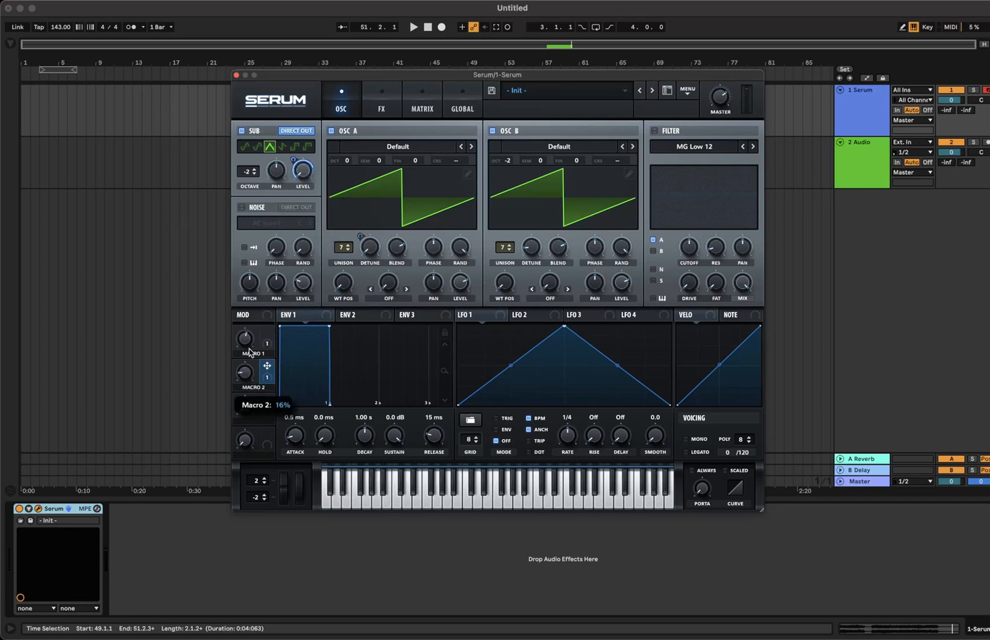
pyautogui.click(240, 207)
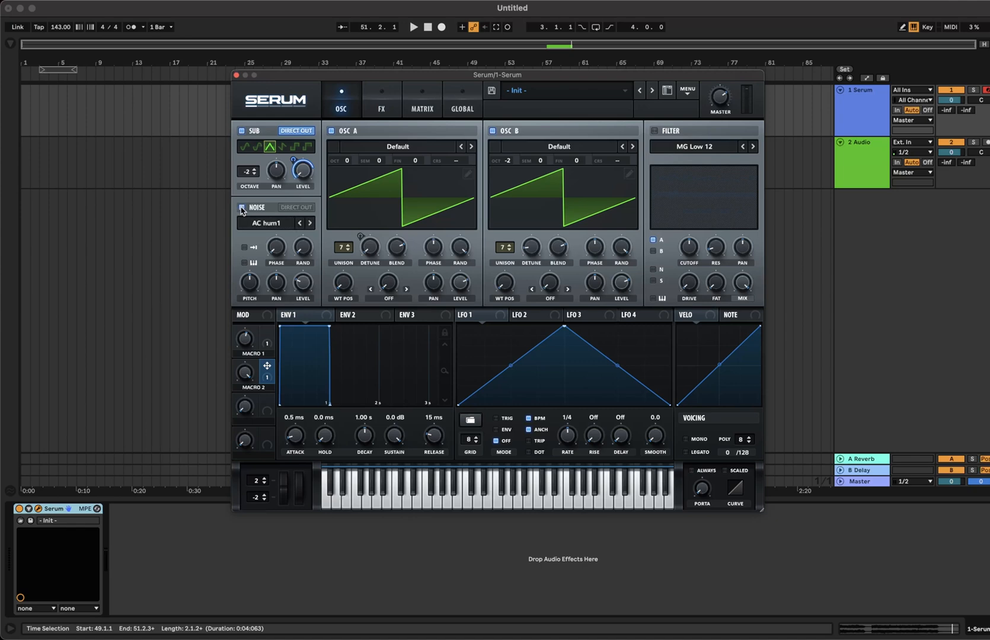
# Choose the Flg+ flanger filter type and set voicing to mono.
pyautogui.click(694, 146)
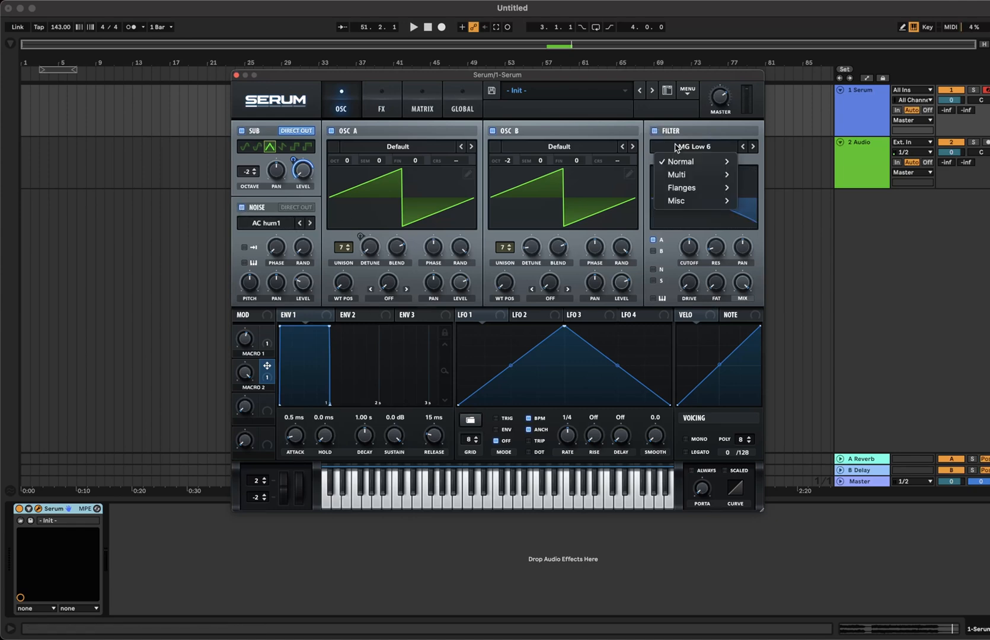
pyautogui.click(681, 187)
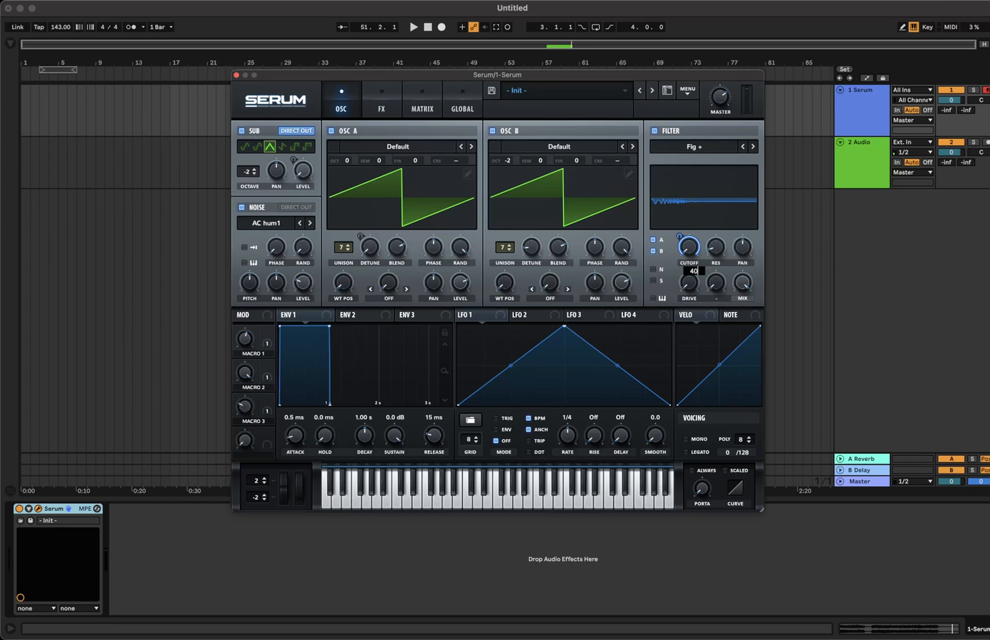
pyautogui.click(688, 440)
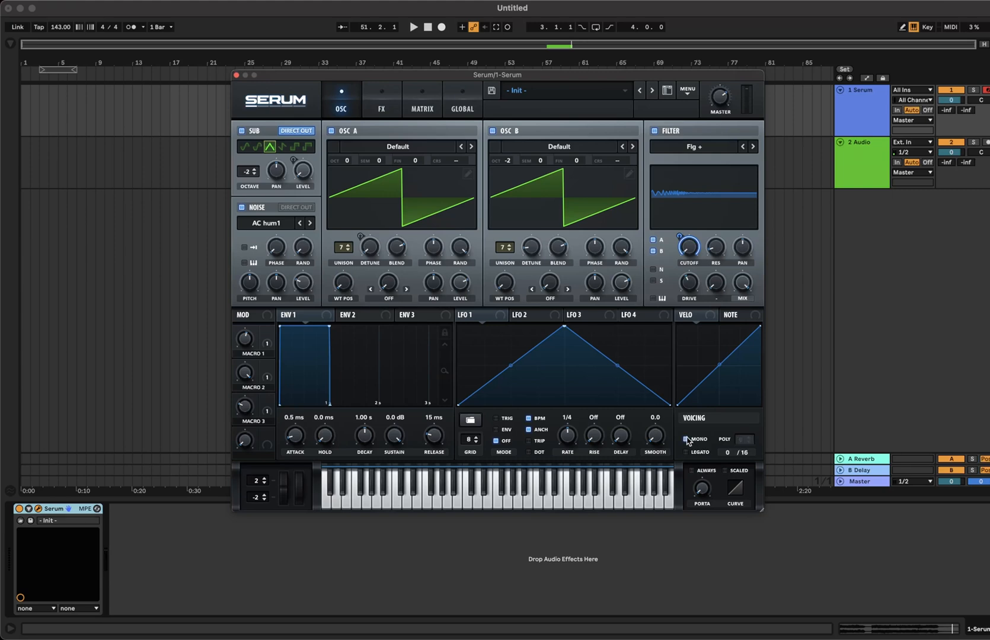
pyautogui.click(380, 100)
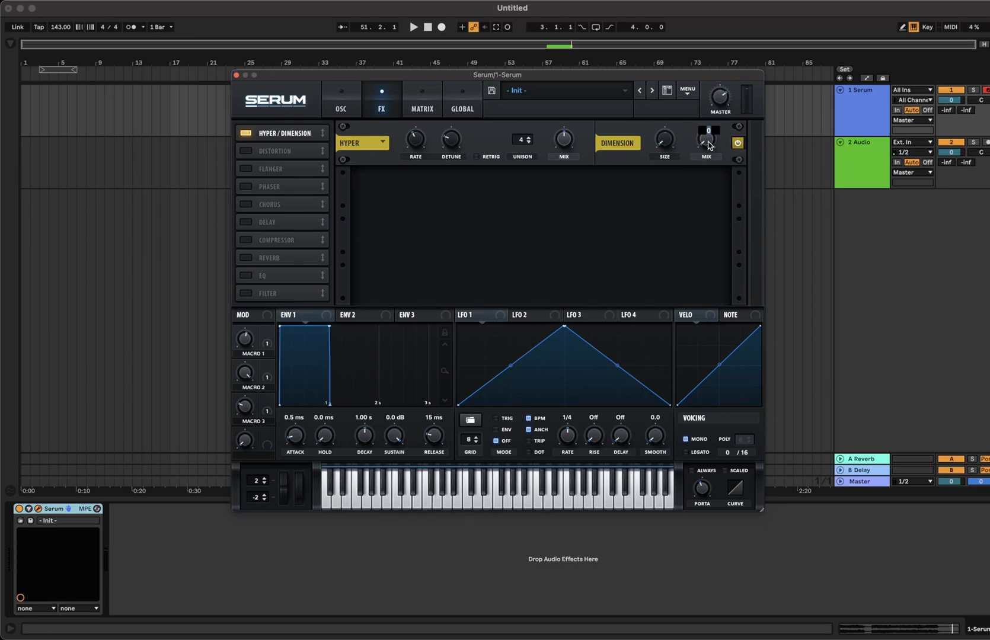
# Add a Tube distortion with Drive 25 after Hyper/Dimension in the FX rack.
pyautogui.click(275, 150)
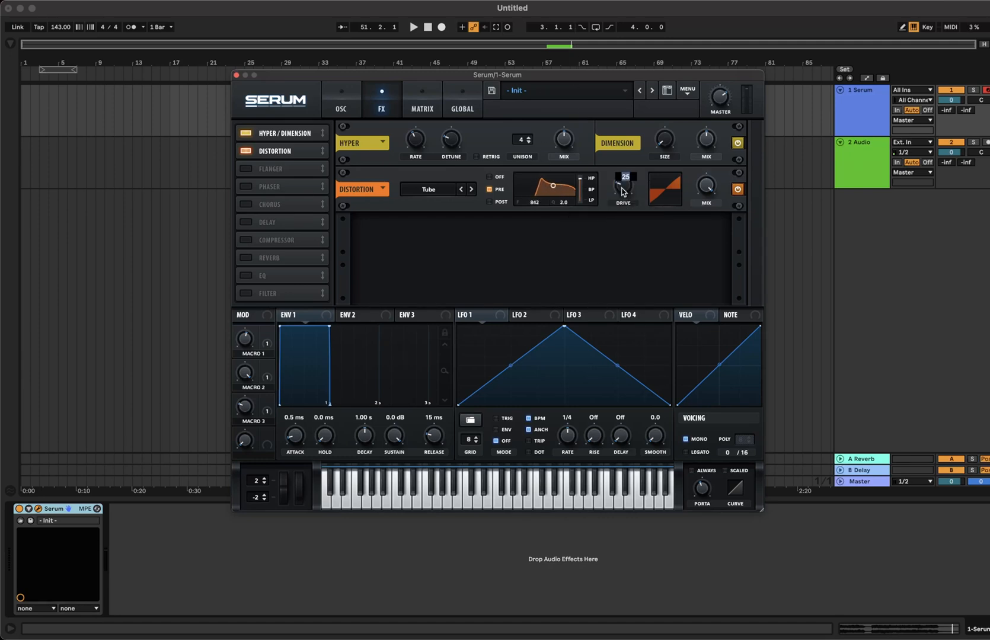
# Add a Compressor and a Plate Reverb at about 22% mix, then return to the OSC page.
pyautogui.click(274, 168)
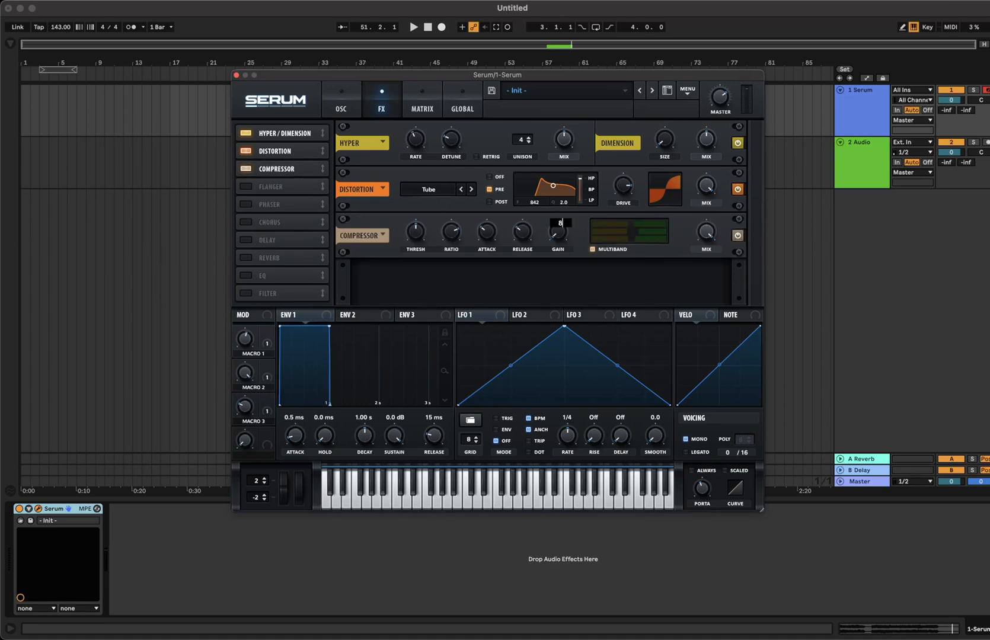
pyautogui.click(269, 186)
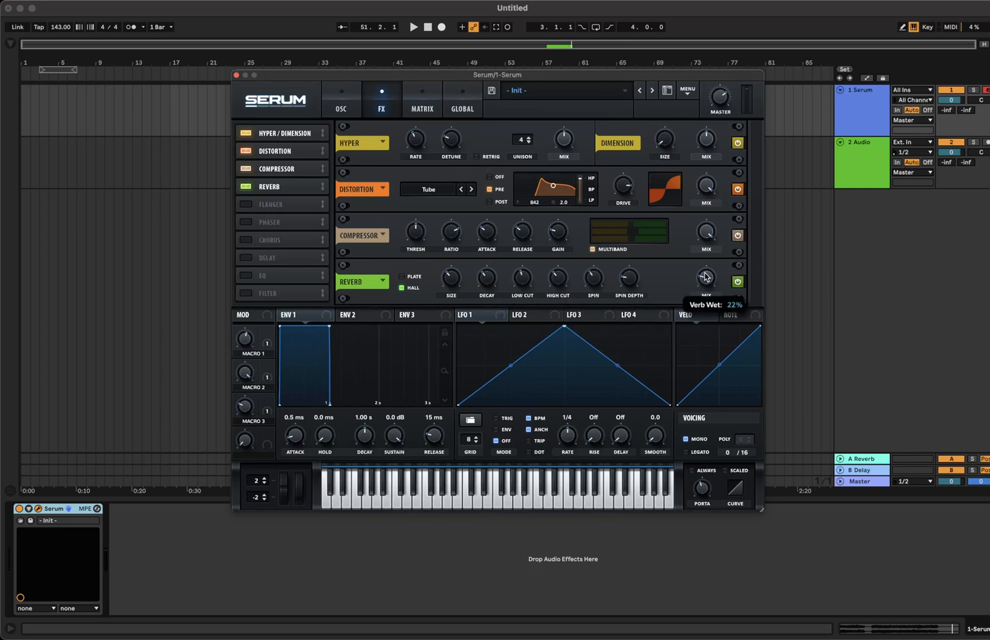
pyautogui.click(340, 103)
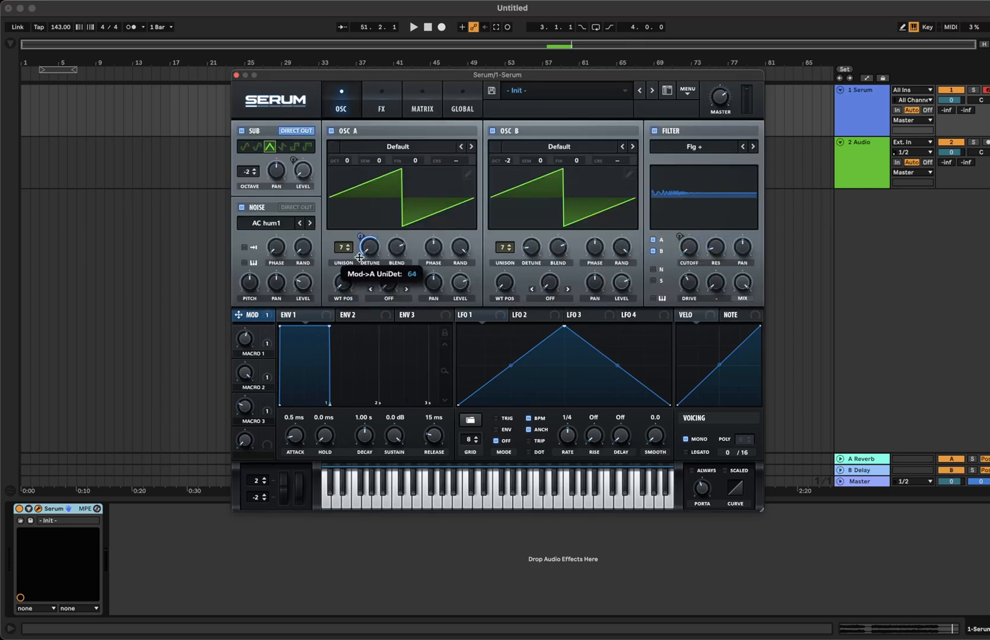